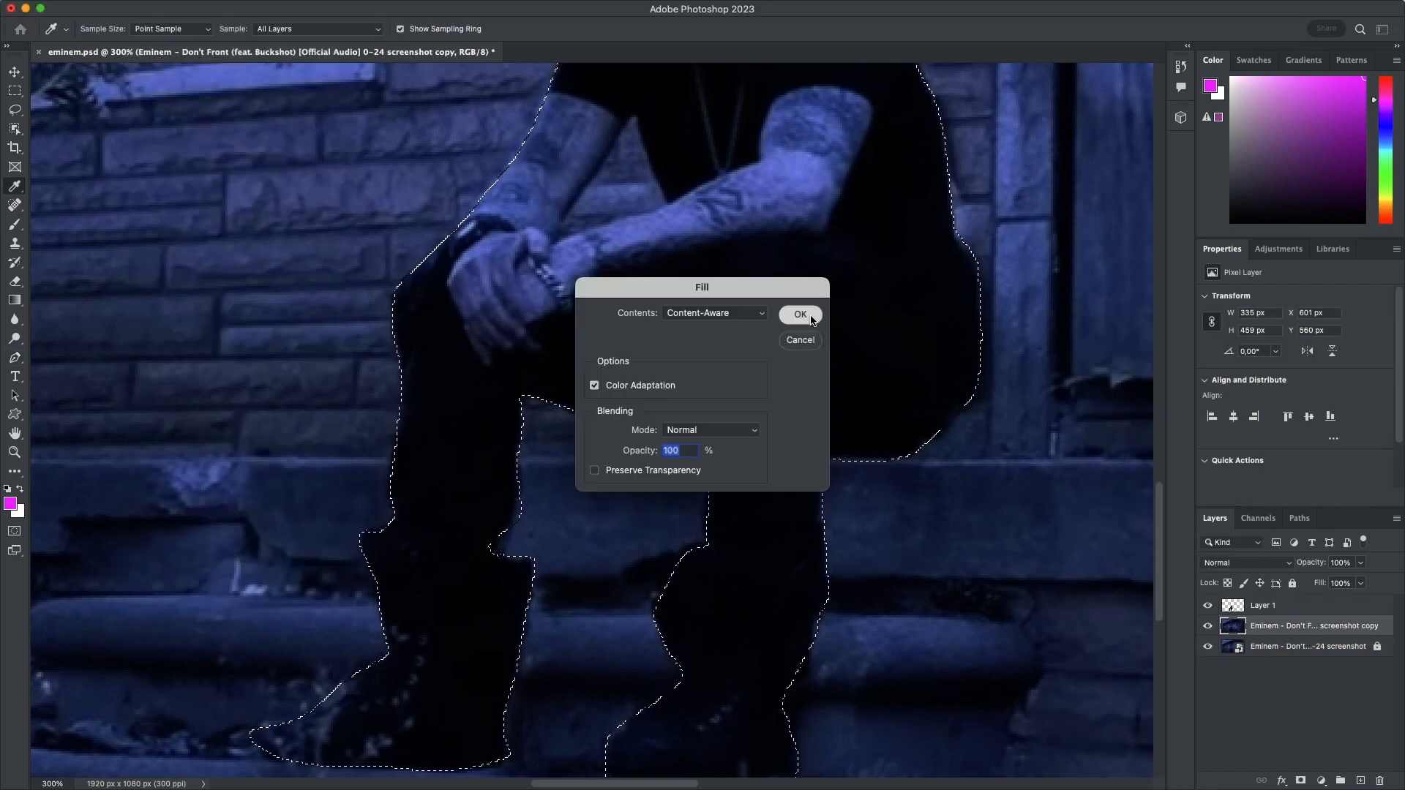
Confirm the Content-Aware fill to replace the seated figure with wall and steps
{"action": "left_click", "coordinate": [798, 314]}
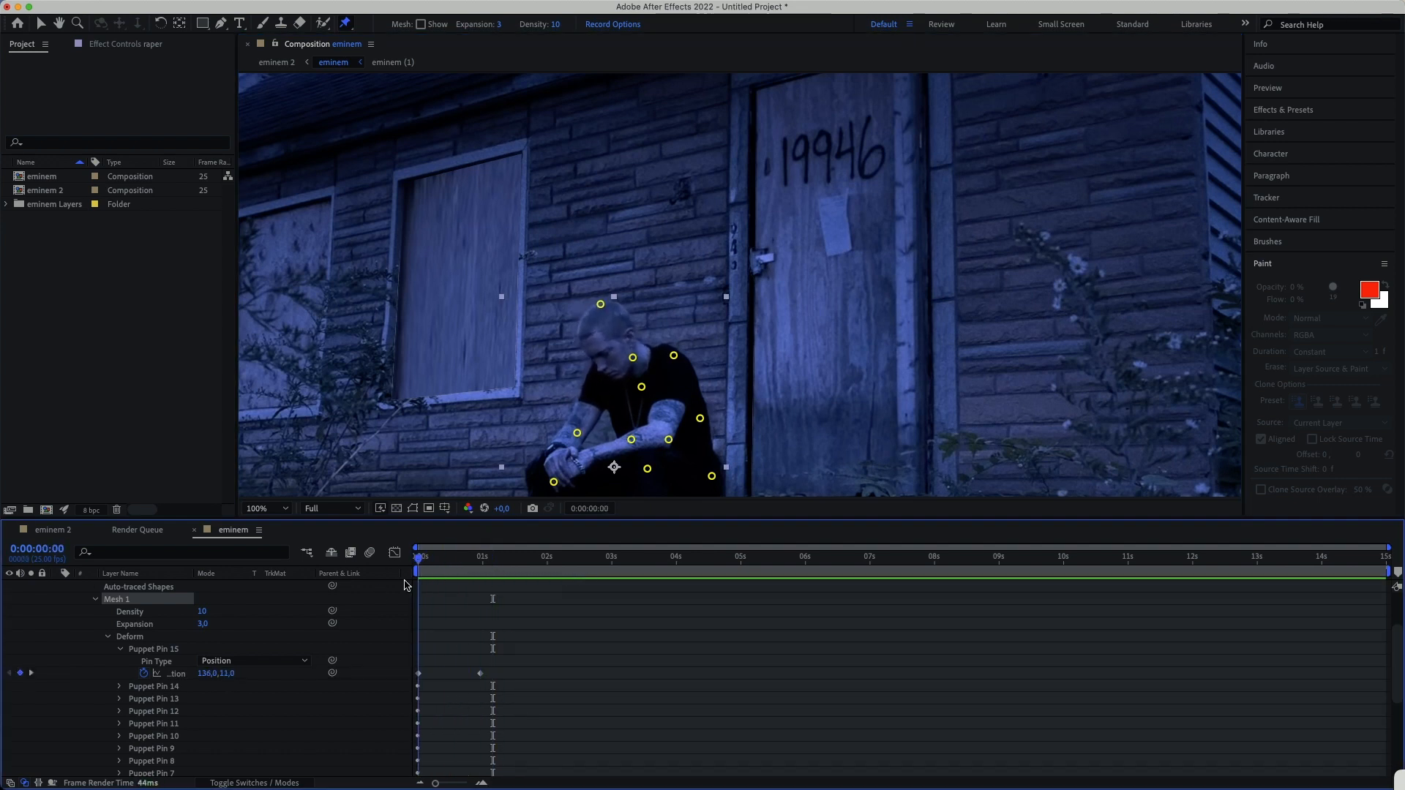
Set a pin Position keyframe in the timeline for the figure's puppet warp
{"action": "left_click", "coordinate": [547, 556]}
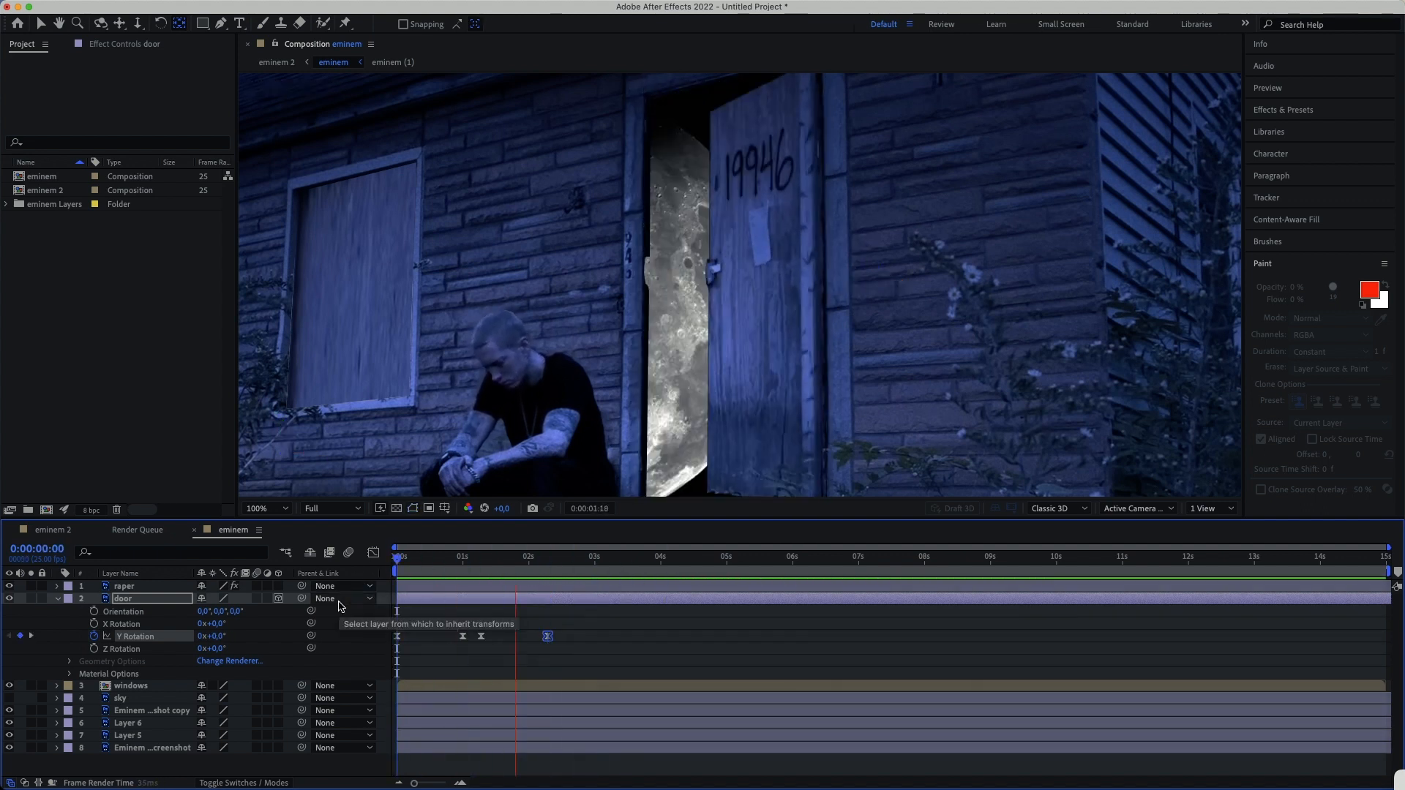
Add another Y Rotation keyframe to the door layer in the timeline
{"action": "left_click", "coordinate": [1034, 556]}
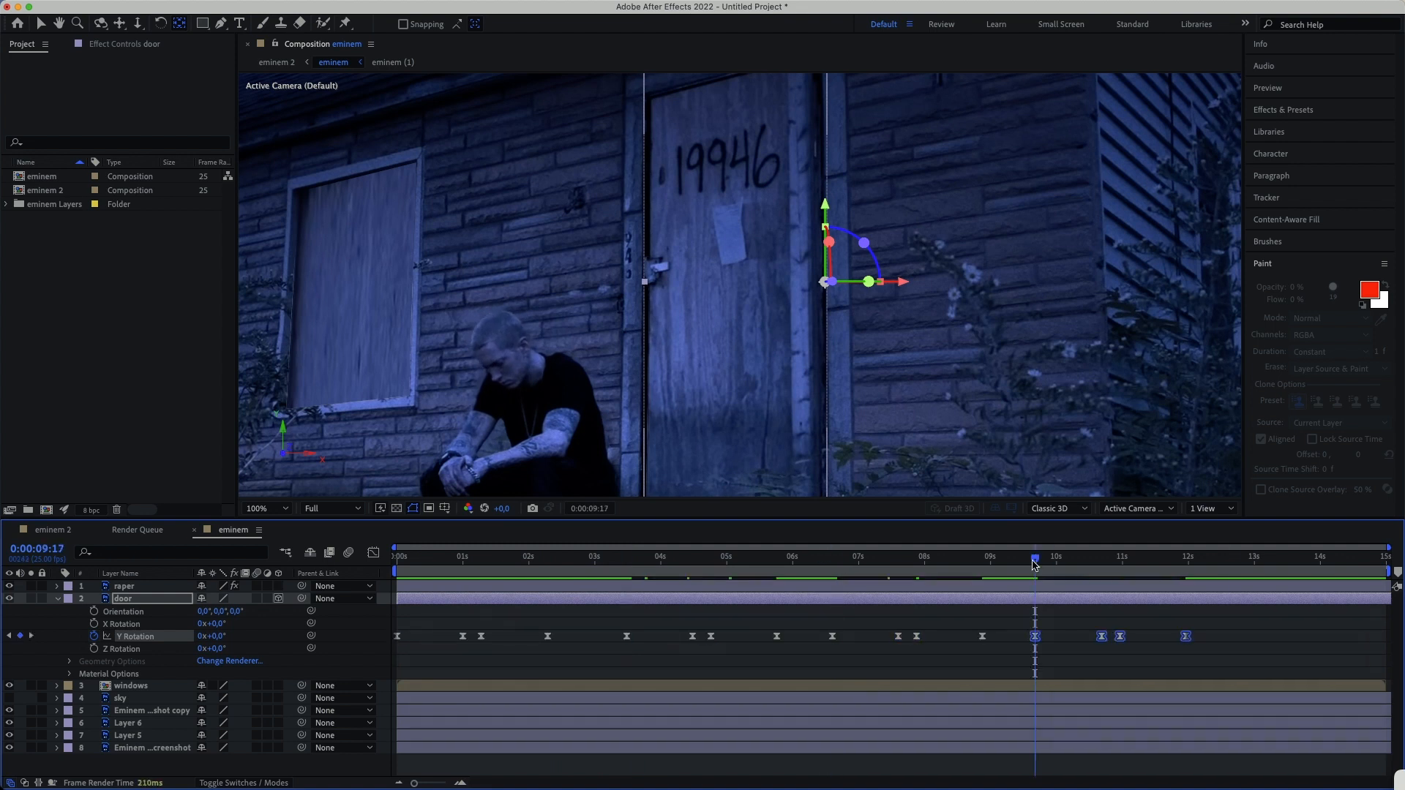